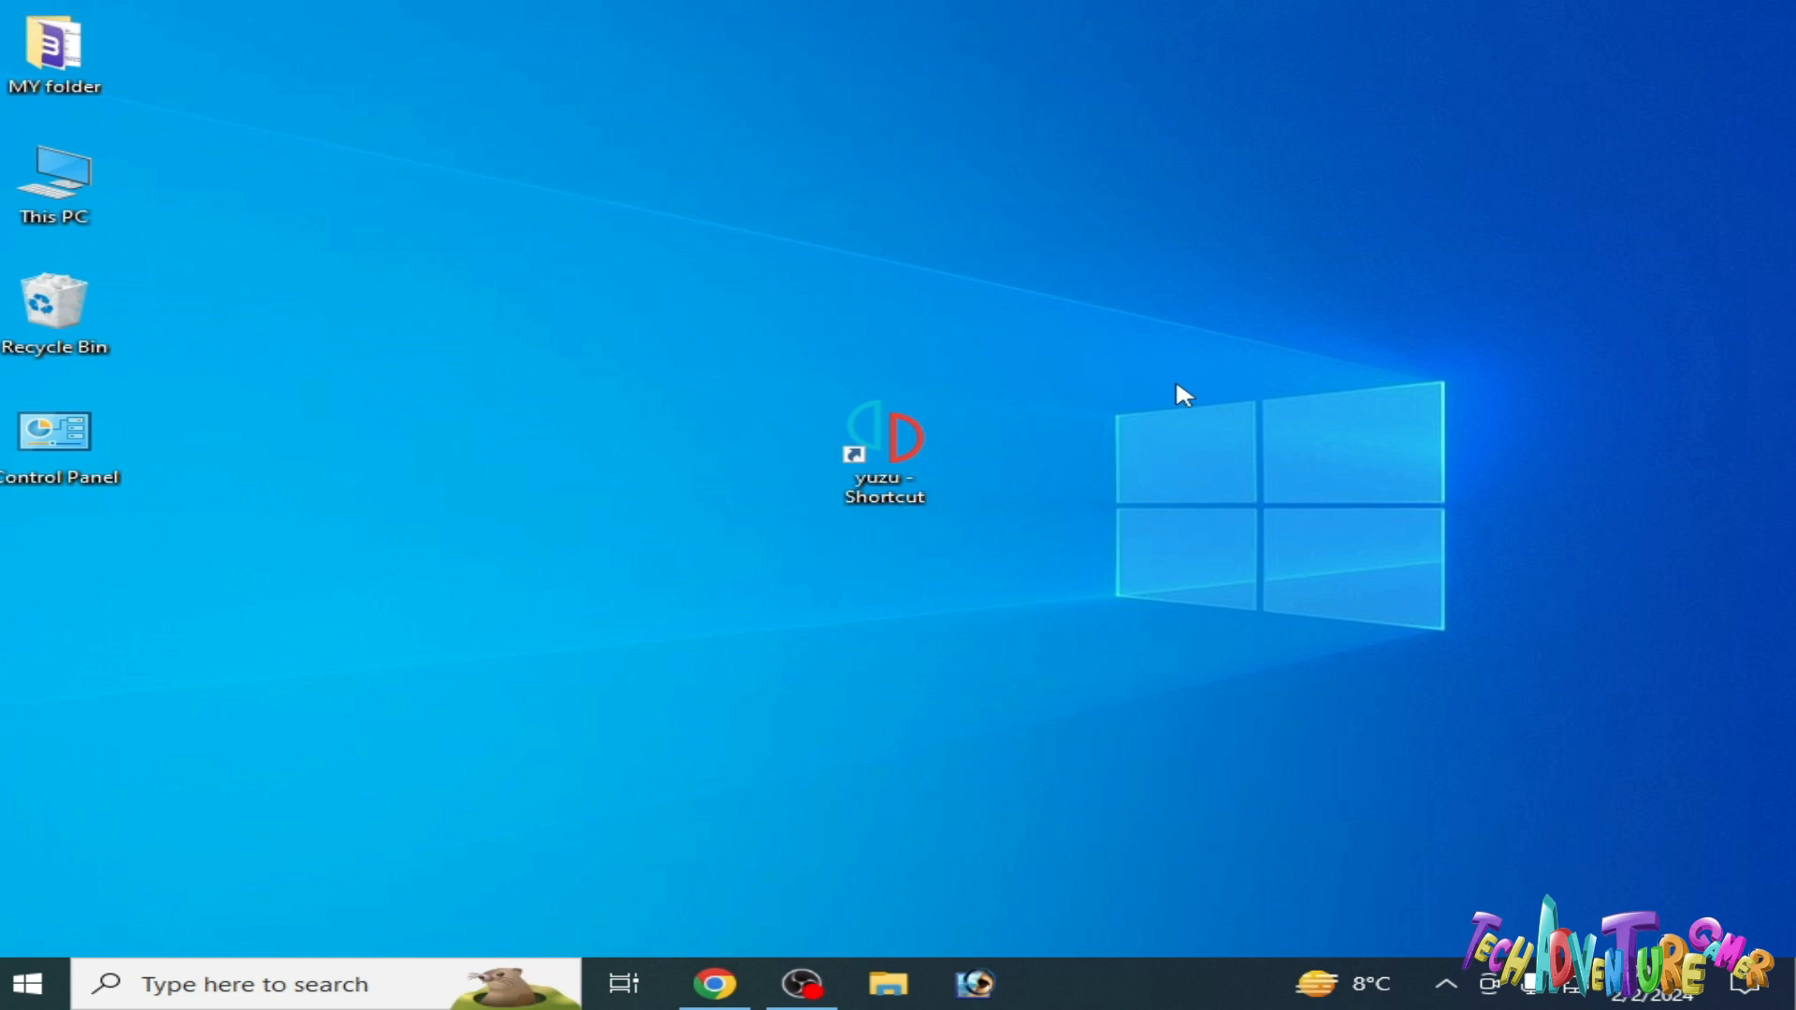
mouse_move(993, 479)
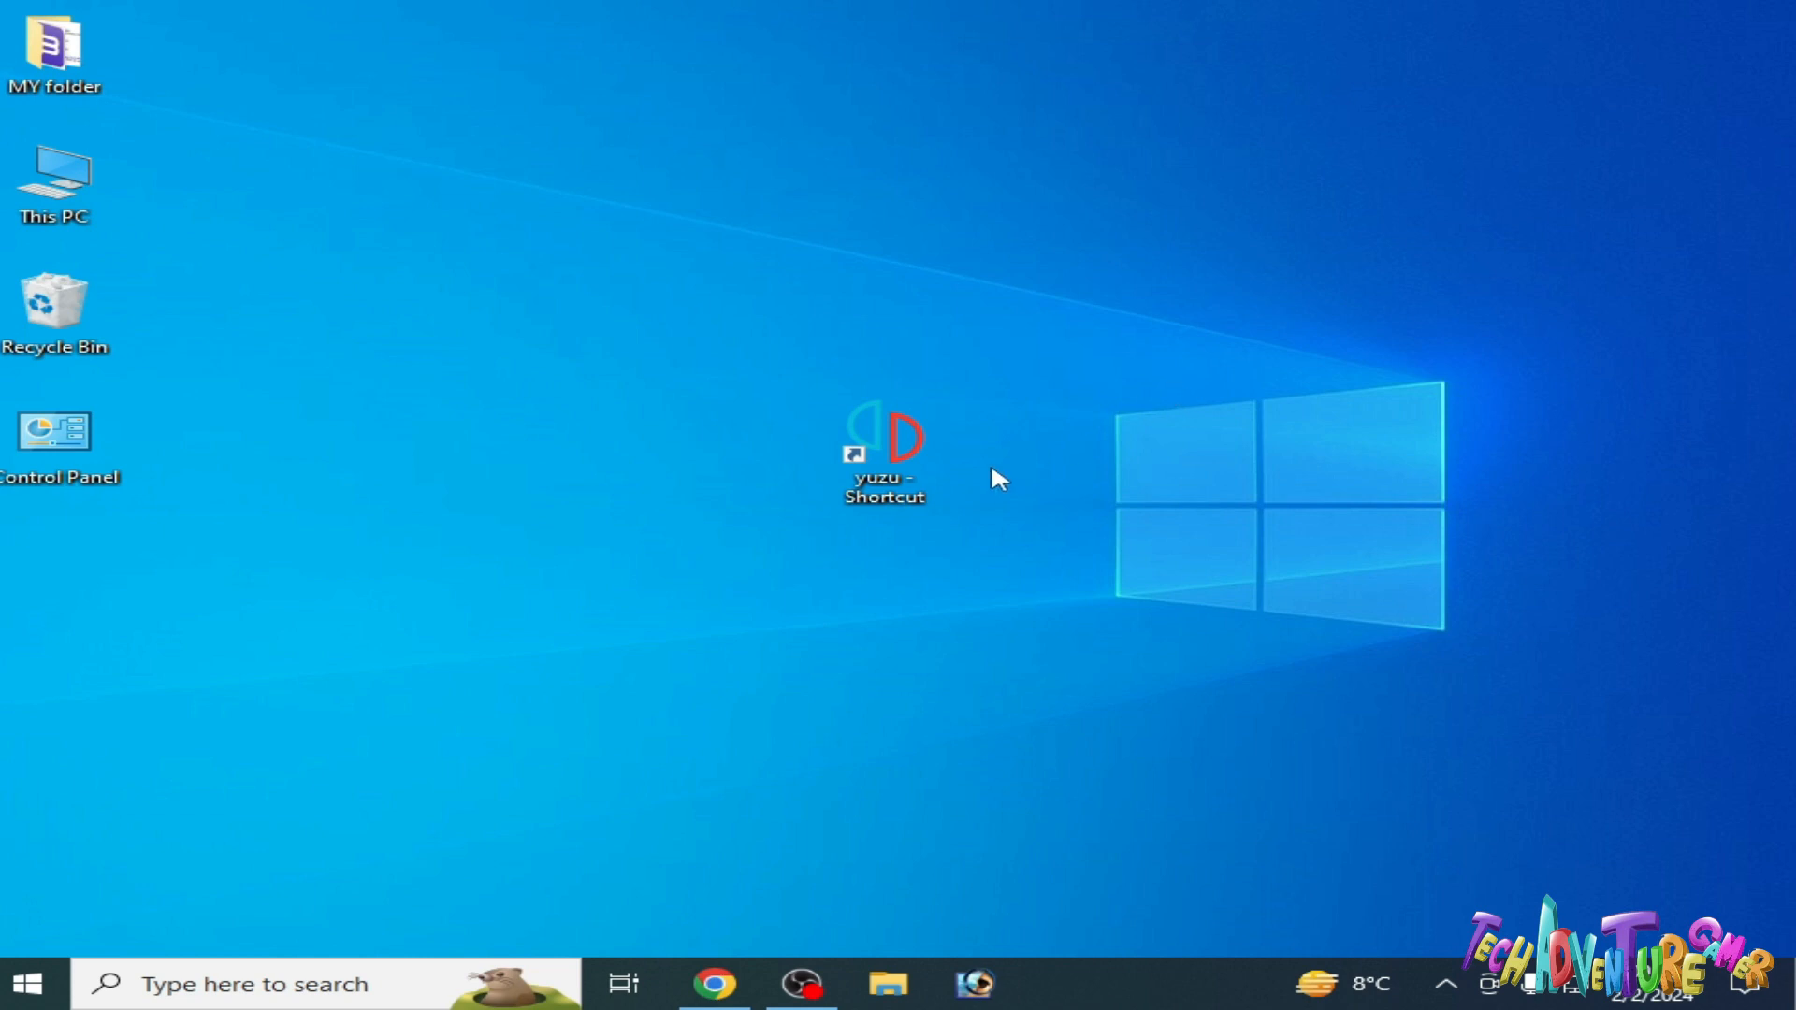
Start Troubleshoot compatibility on the 'yuzu - Shortcut' desktop icon.
right_click(885, 447)
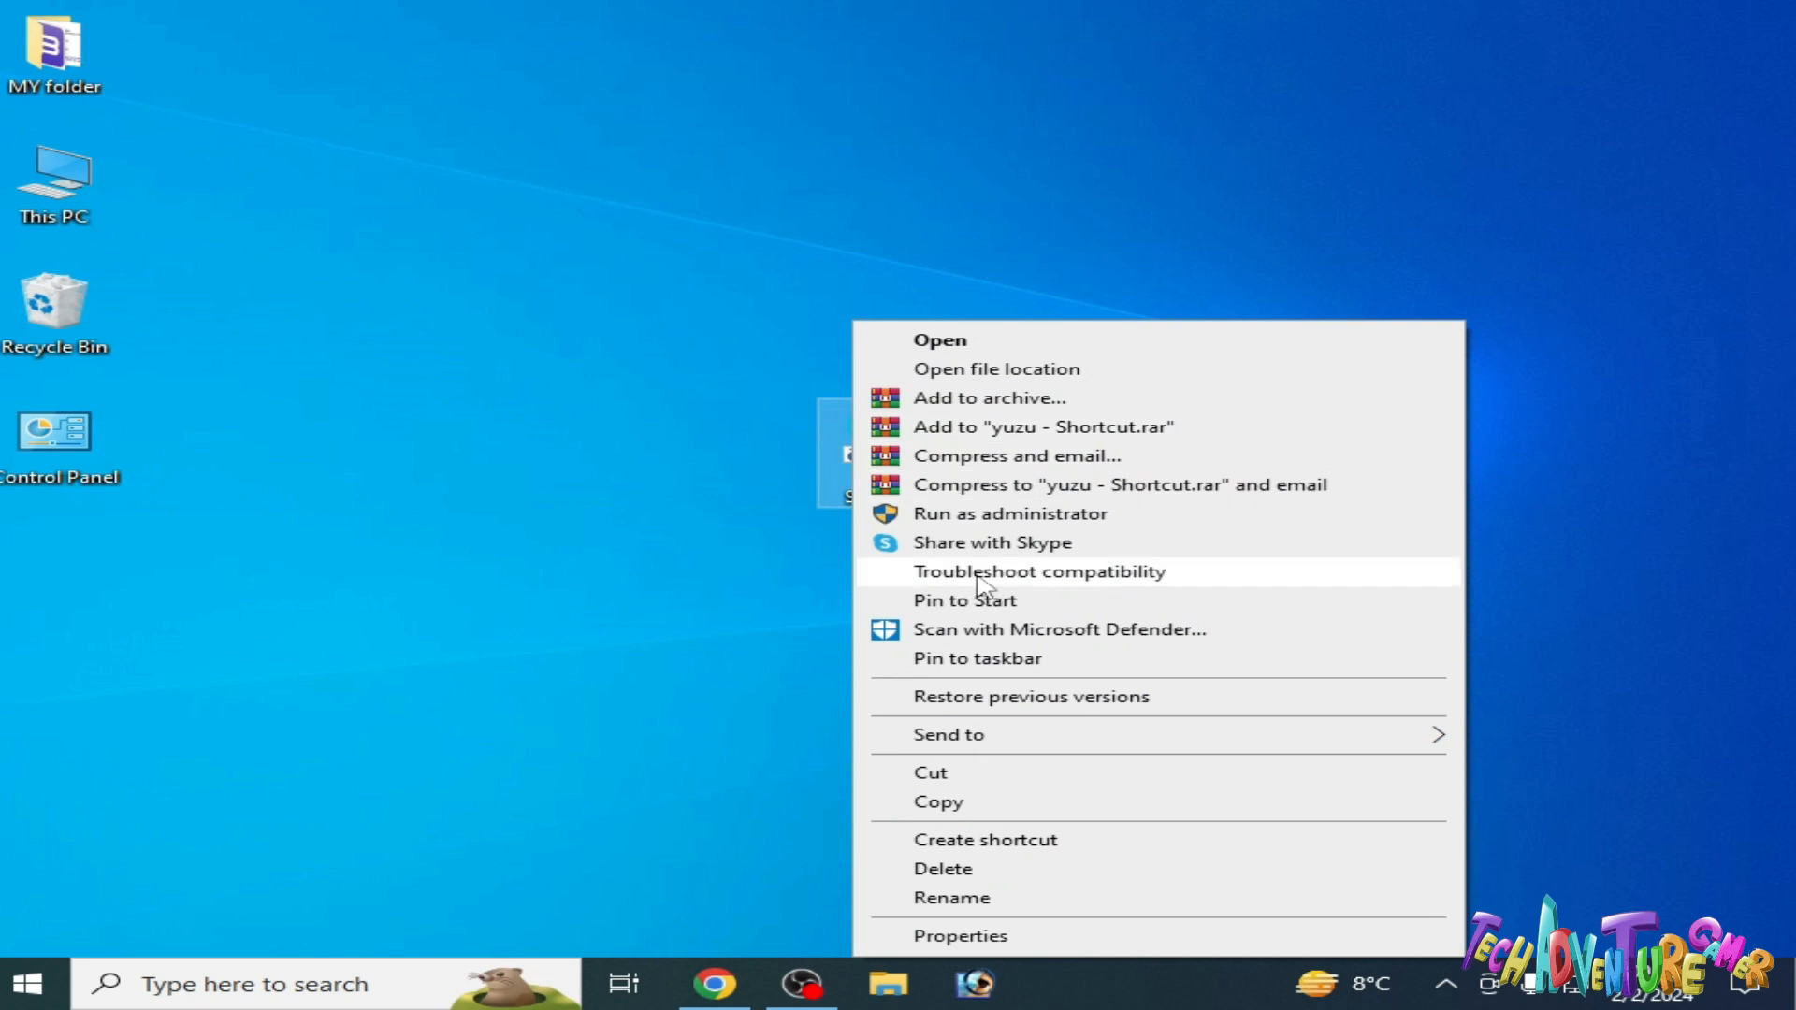
click(1036, 572)
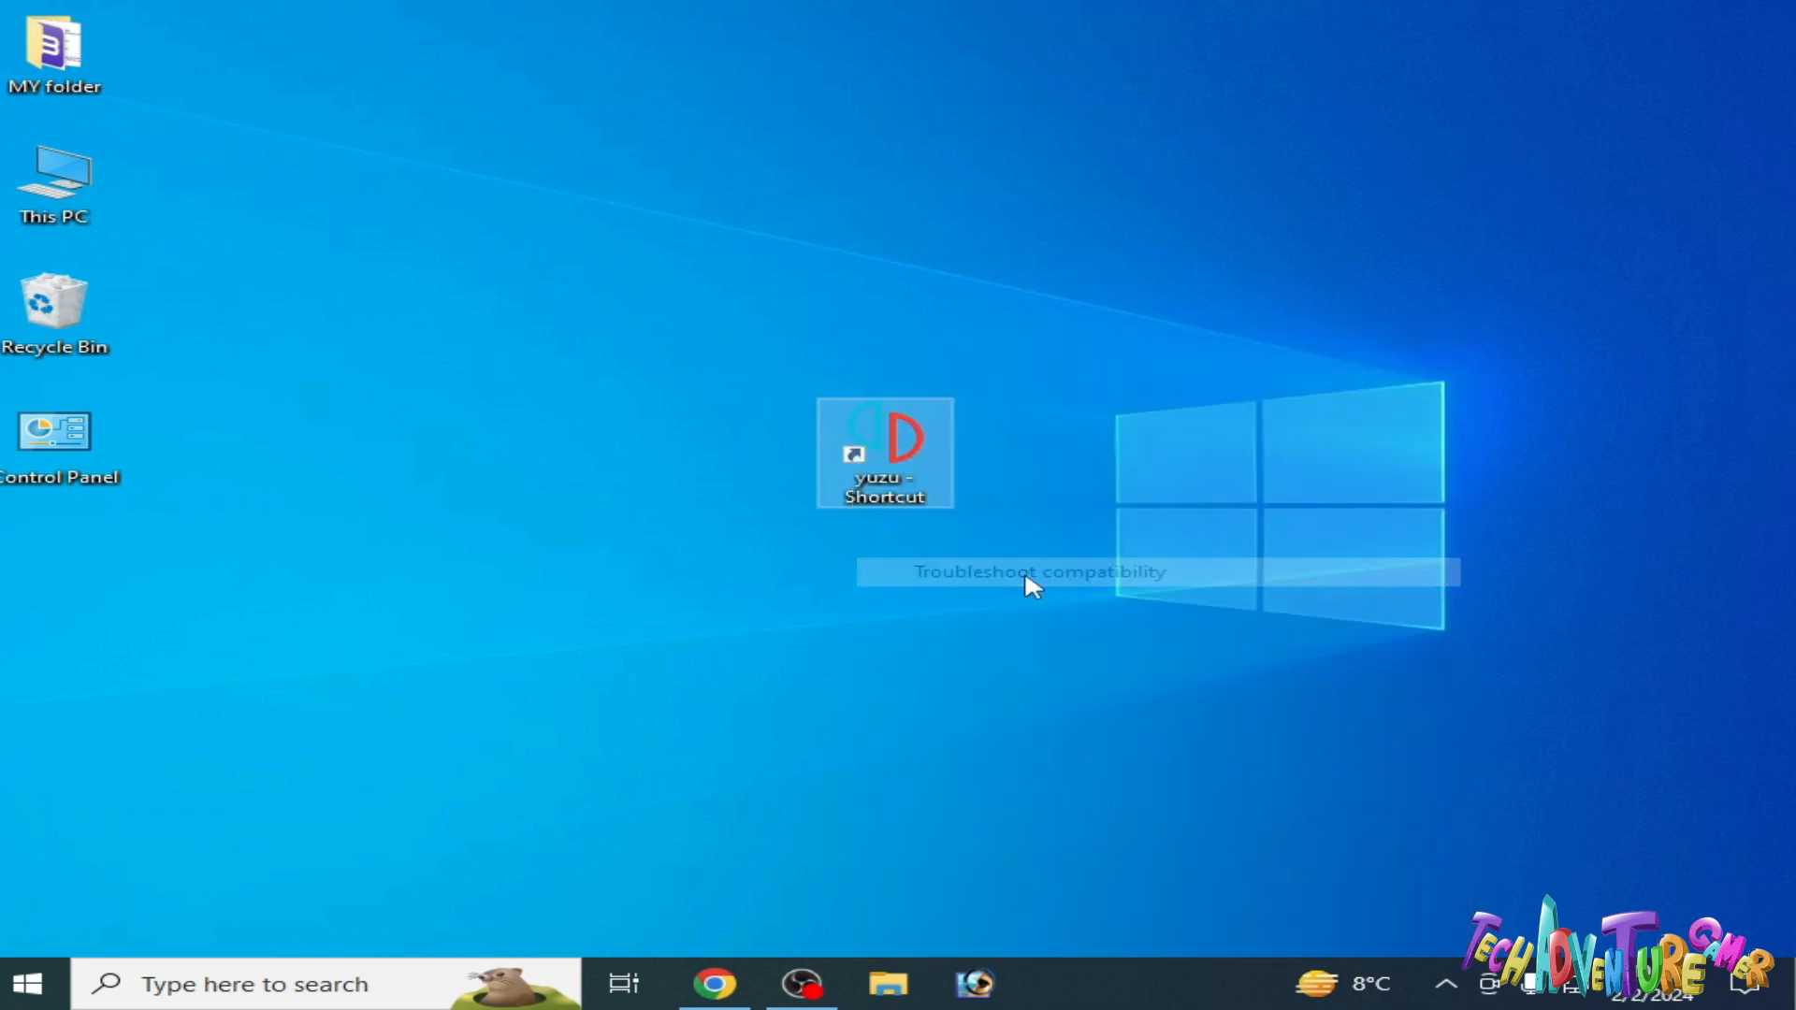
Apply the recommended Windows 8 compatibility mode to yuzu and test the program.
click(1036, 573)
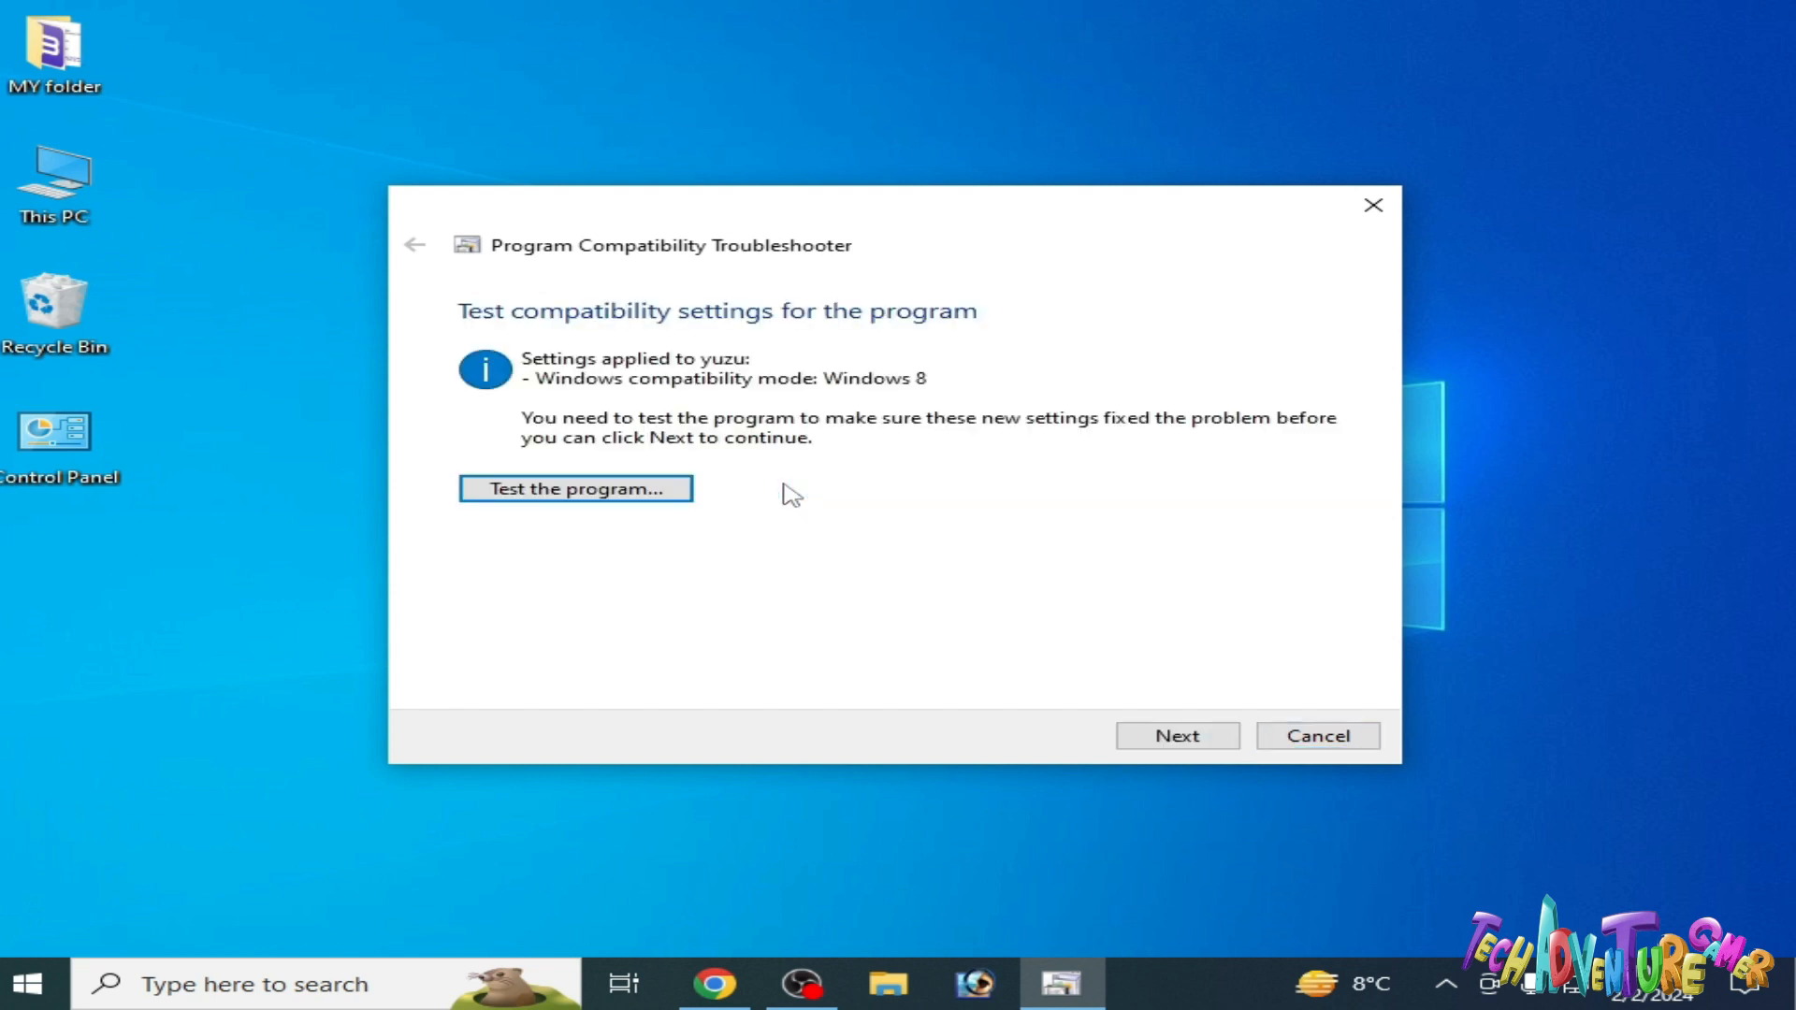
click(1177, 736)
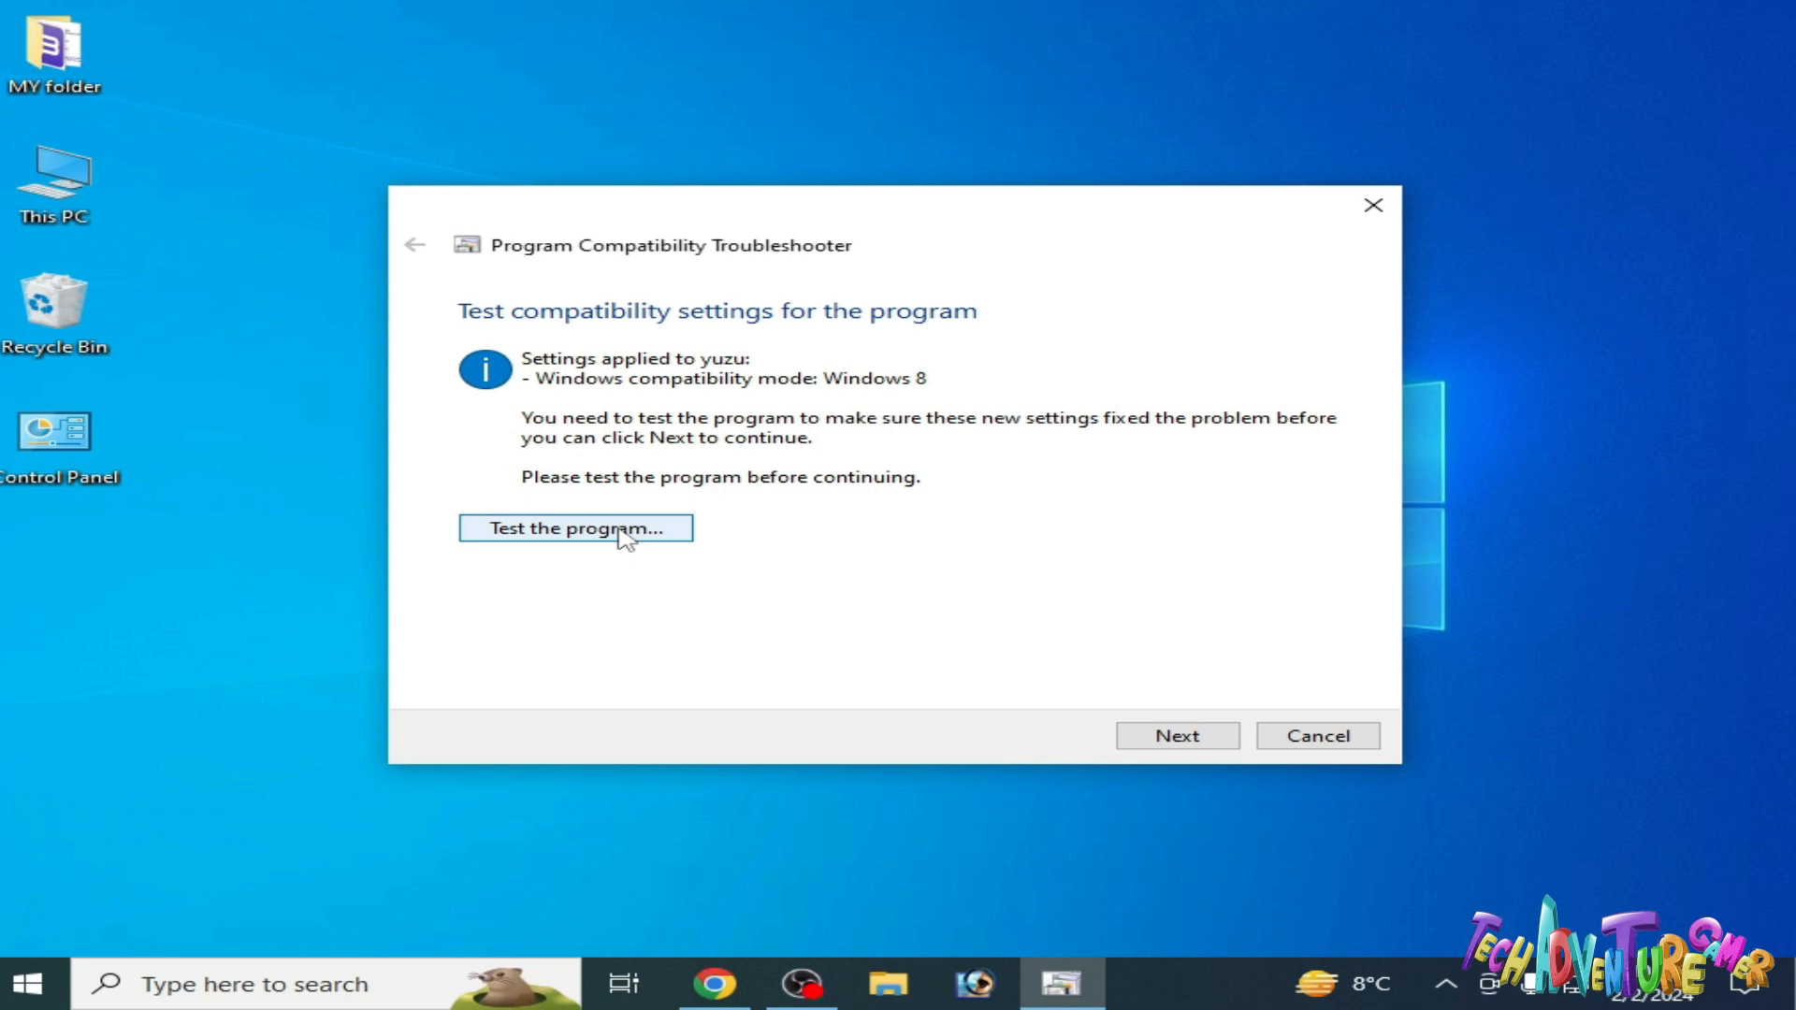
click(575, 527)
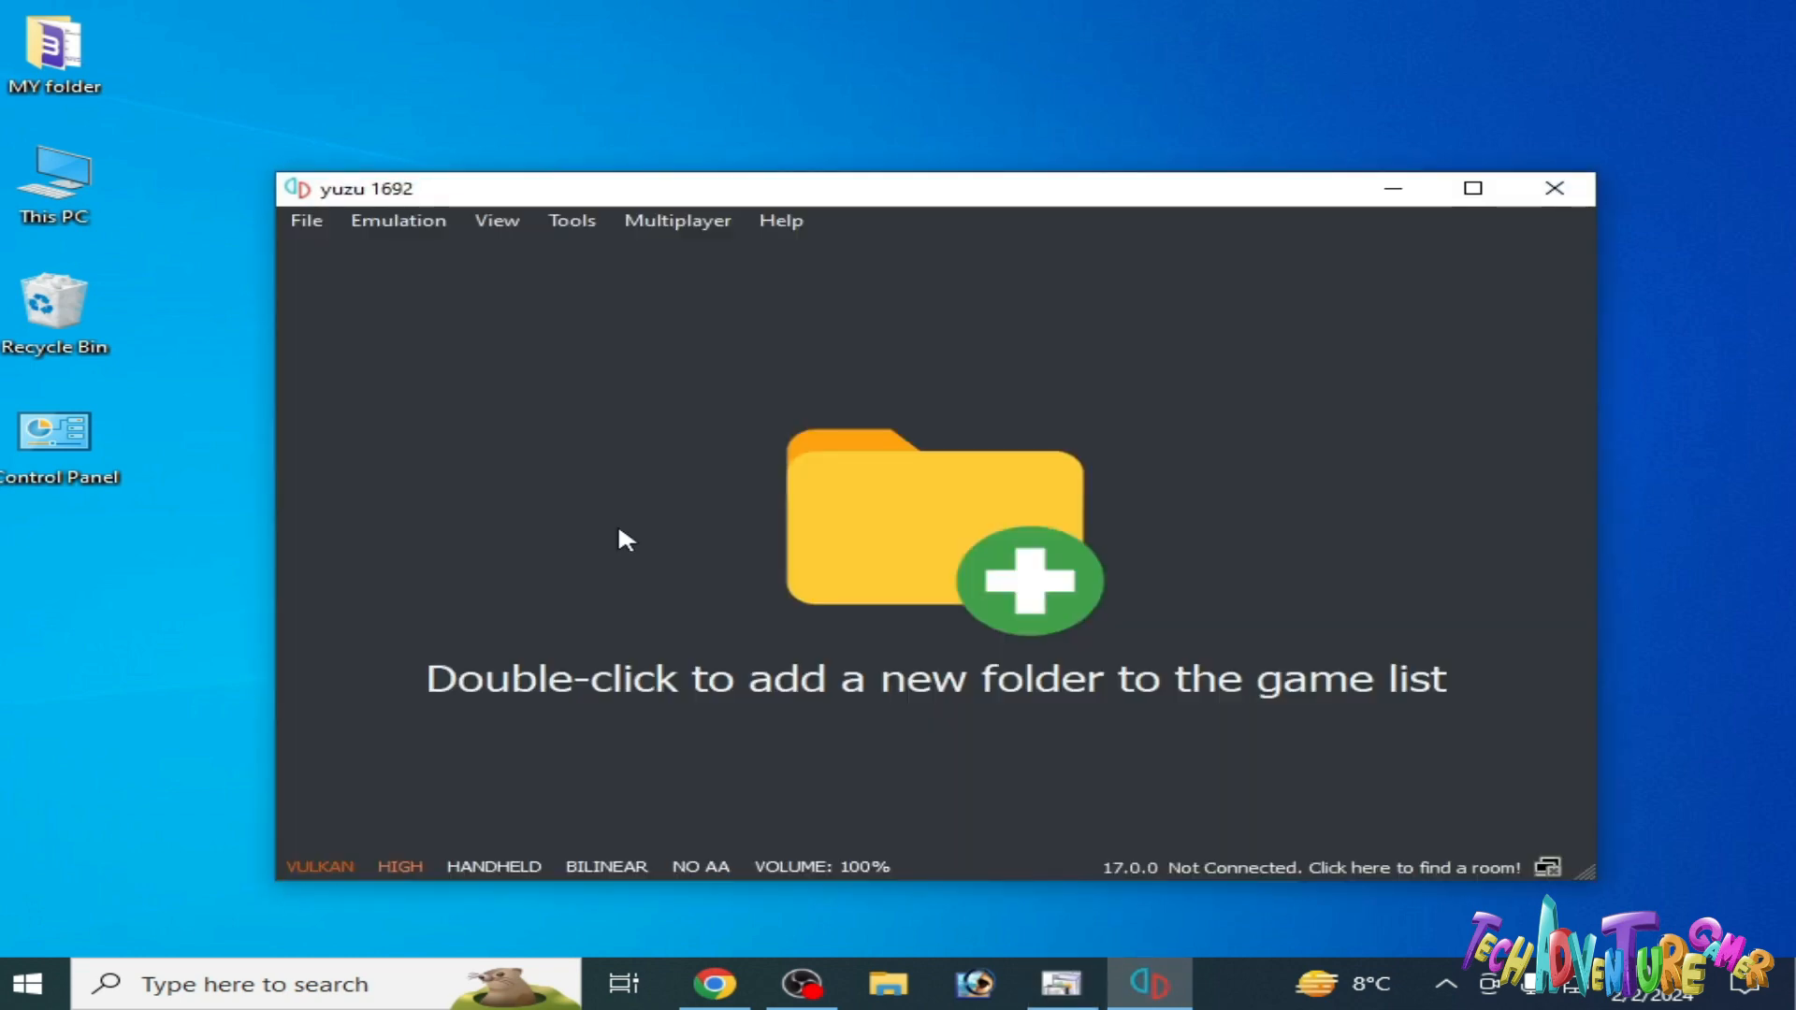
Launch yuzu 1692 from its desktop shortcut so the empty game list window appears.
click(1555, 187)
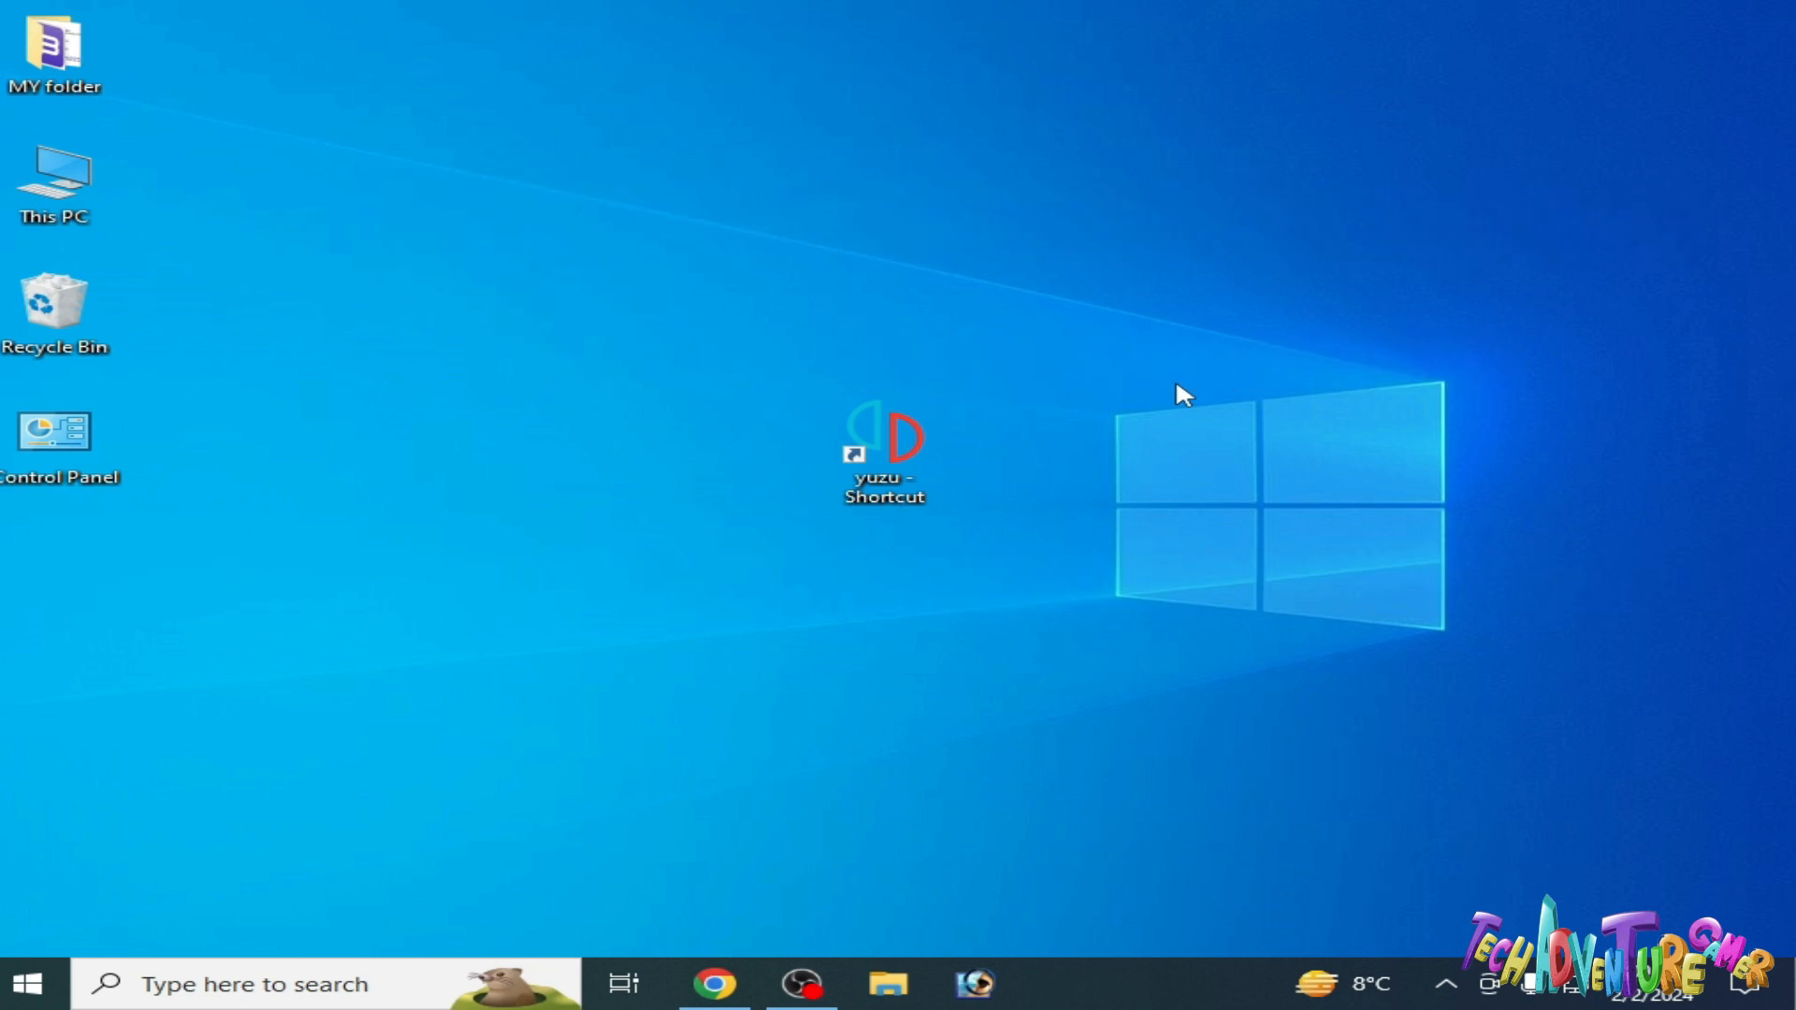
double_click(883, 447)
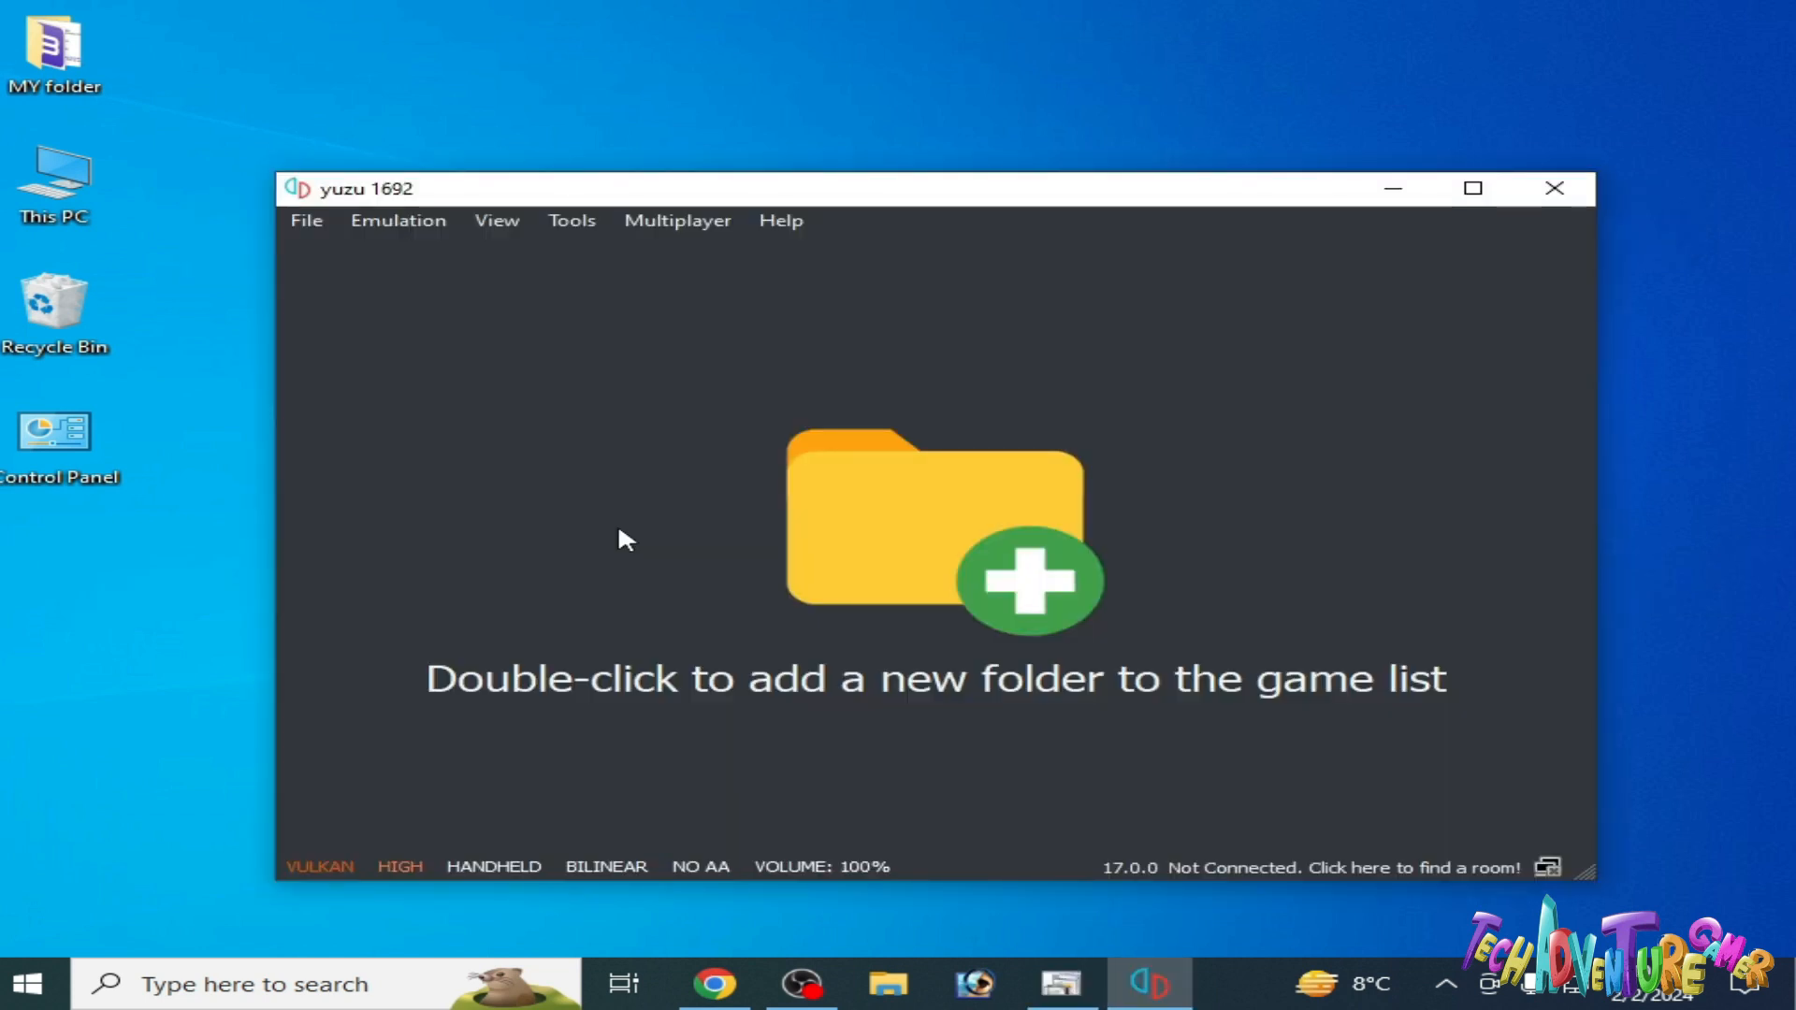